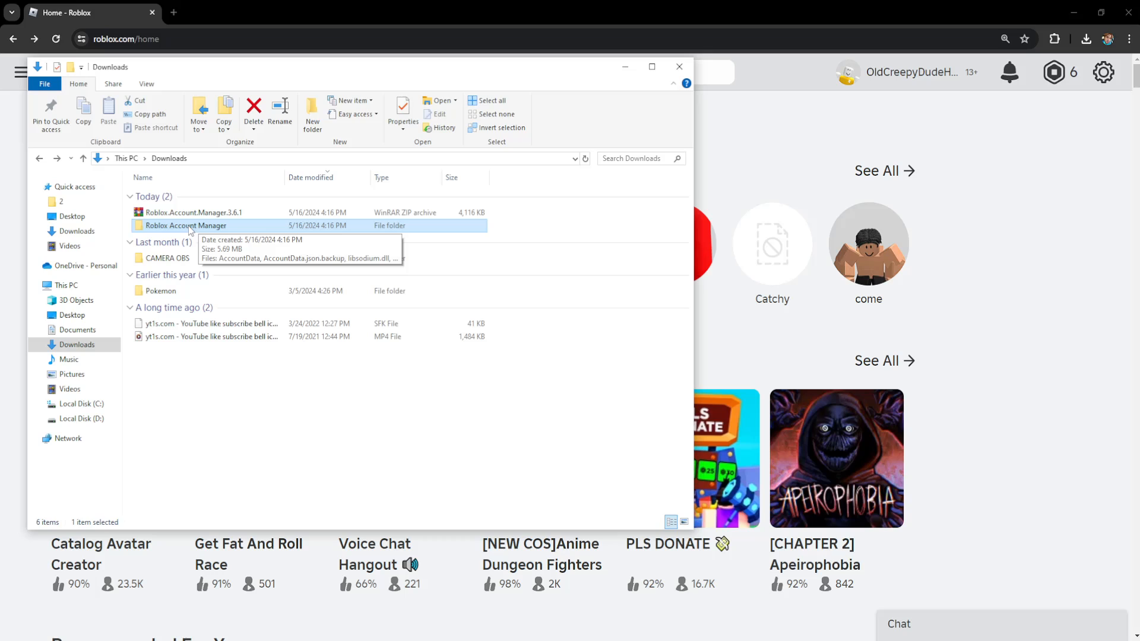
{"action": "mouse_move", "coordinate": [305, 135]}
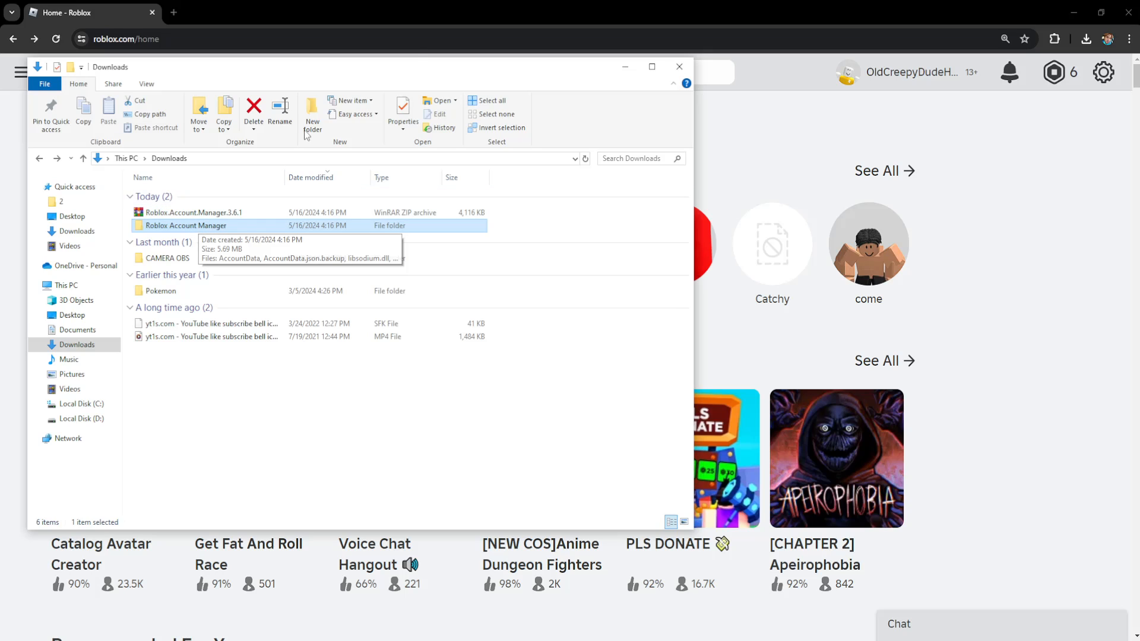
- Open the Roblox Account Manager folder in Downloads and select the application file
{"action": "double_click", "coordinate": [184, 226]}
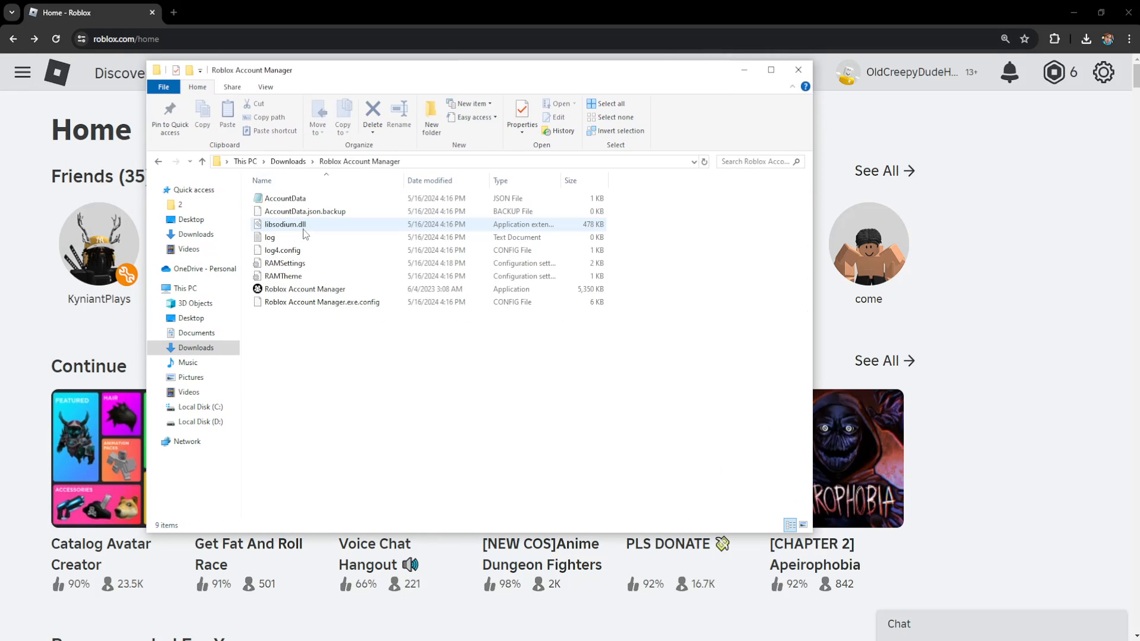
{"action": "left_click", "coordinate": [305, 289]}
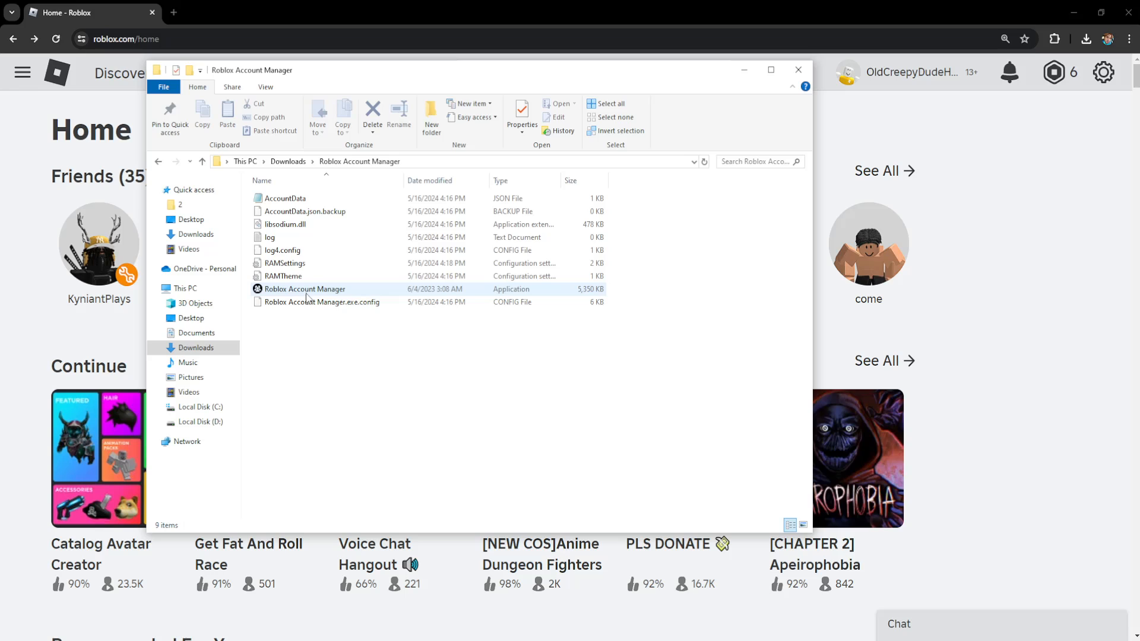
- Set the exe to Windows 8 compatibility, run as administrator, without fullscreen optimizations
{"action": "right_click", "coordinate": [305, 288]}
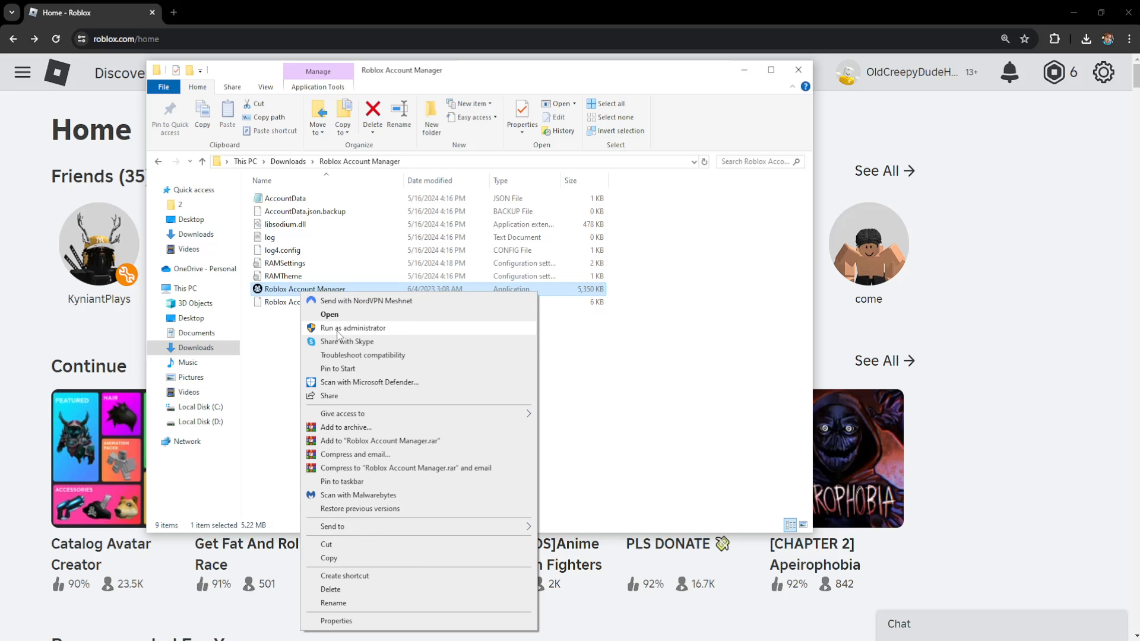
{"action": "left_click", "coordinate": [336, 620]}
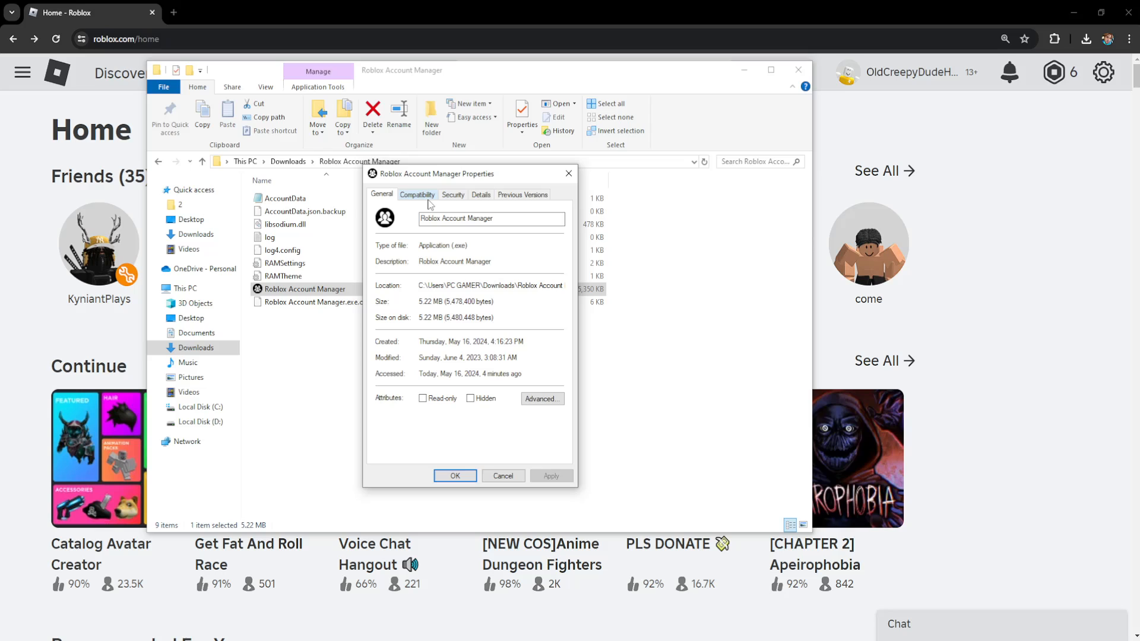
{"action": "left_click", "coordinate": [417, 194]}
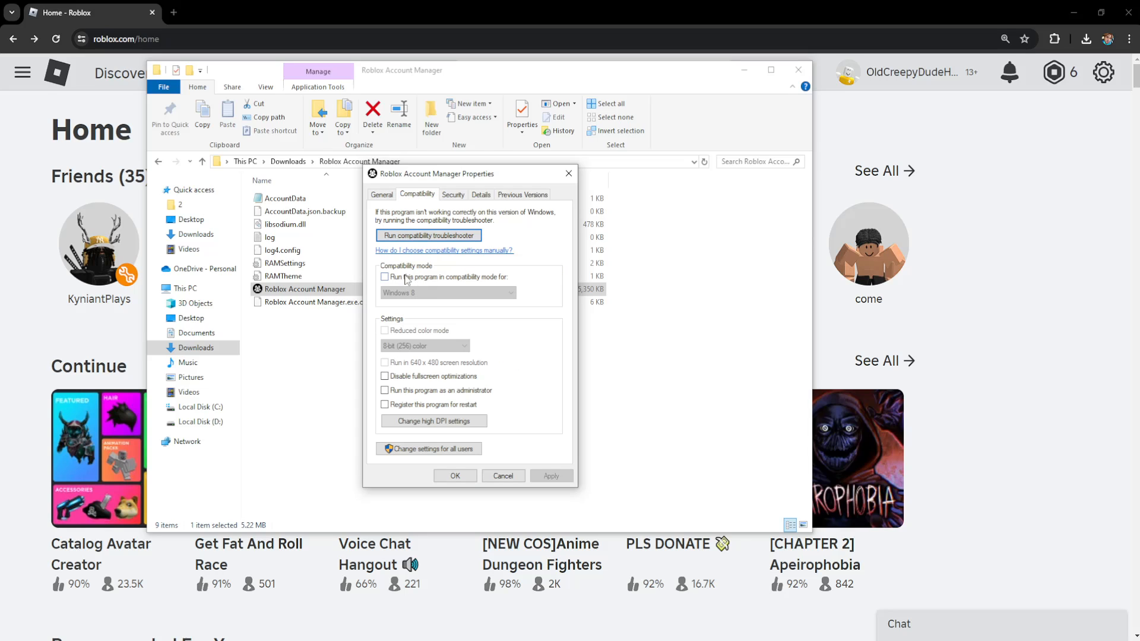
{"action": "left_click", "coordinate": [384, 277]}
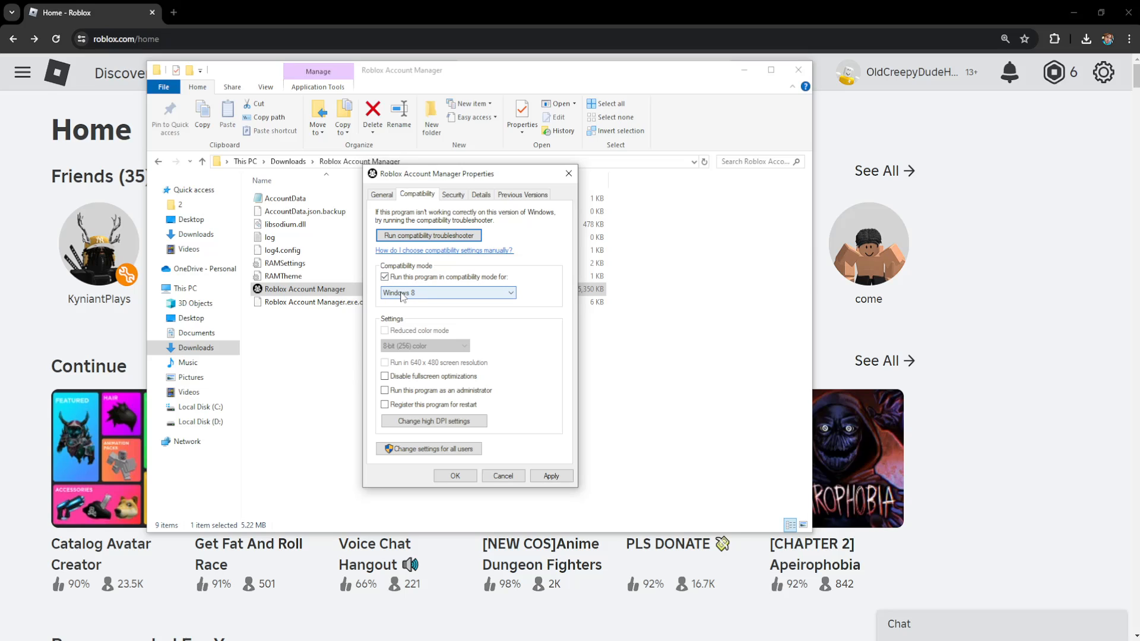
{"action": "left_click", "coordinate": [385, 391]}
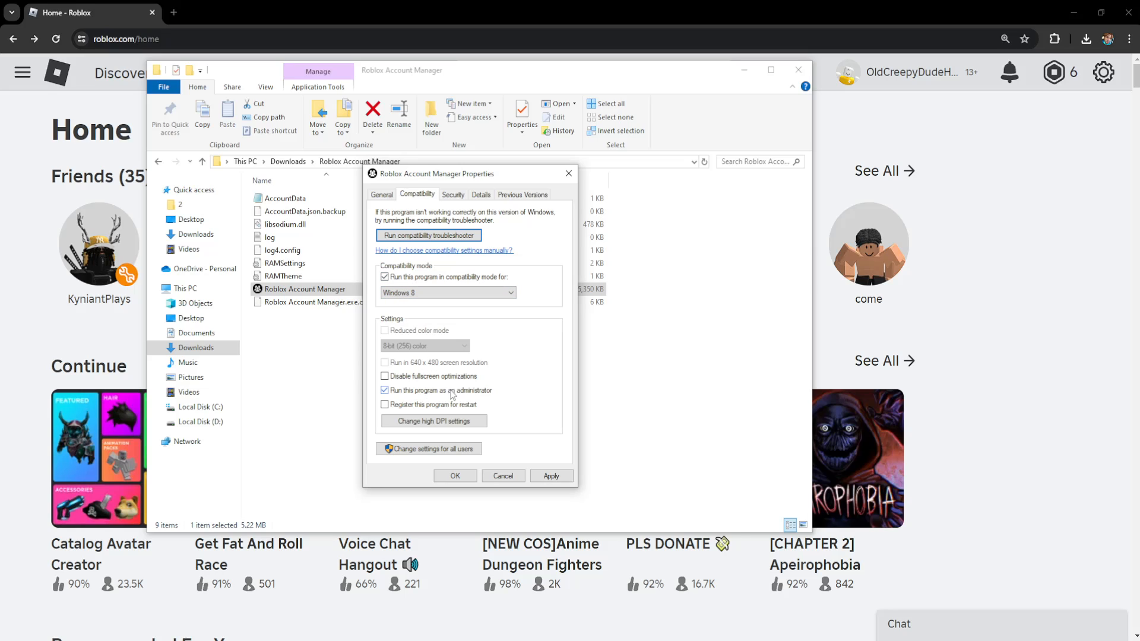
{"action": "left_click", "coordinate": [384, 376]}
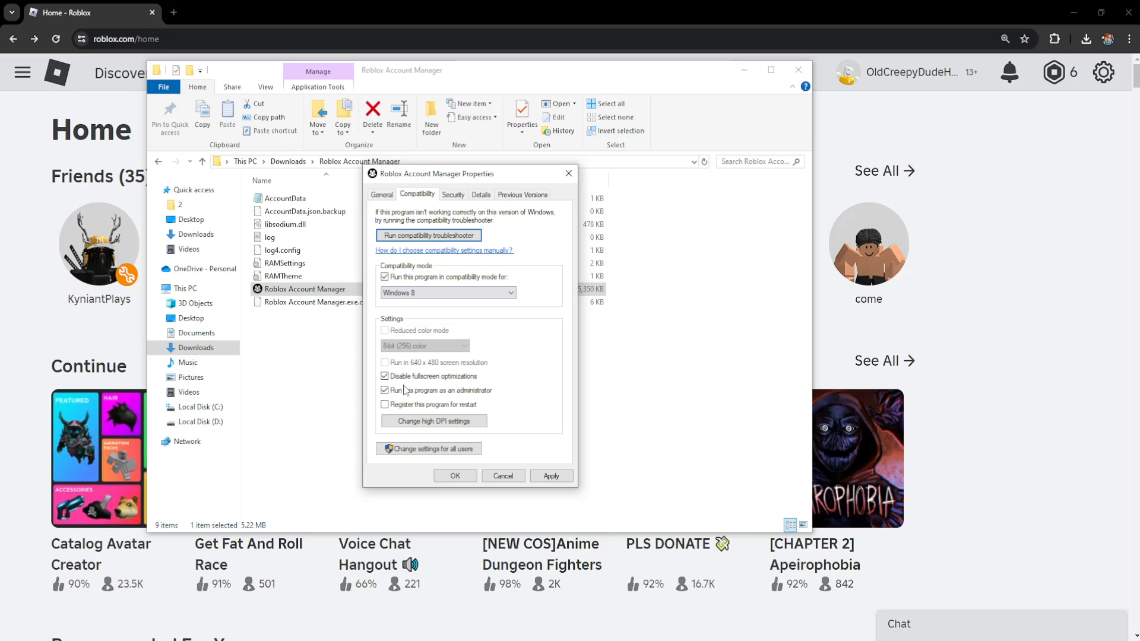
{"action": "left_click", "coordinate": [550, 476]}
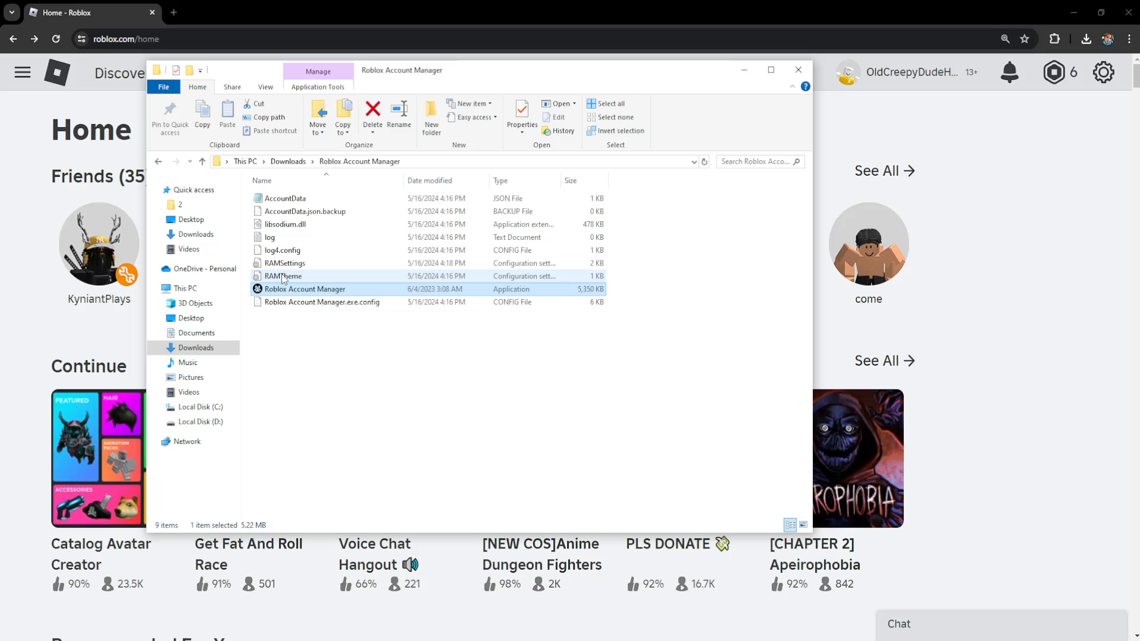
- Launch Roblox Account Manager.exe and enter the password to unlock it
{"action": "double_click", "coordinate": [305, 288]}
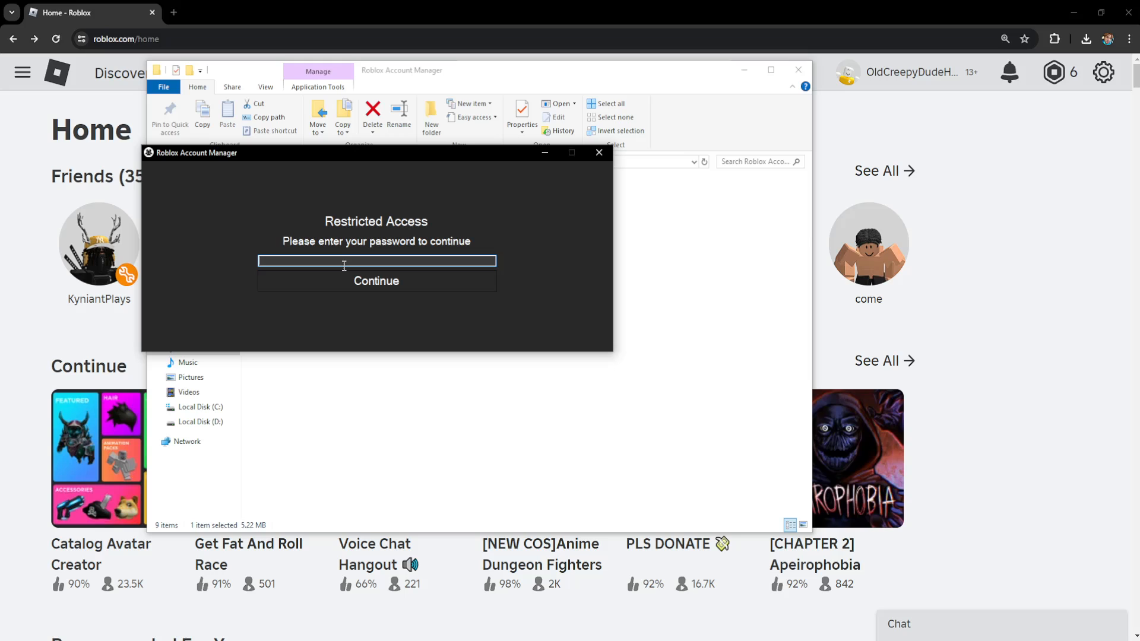
{"action": "left_click", "coordinate": [376, 281]}
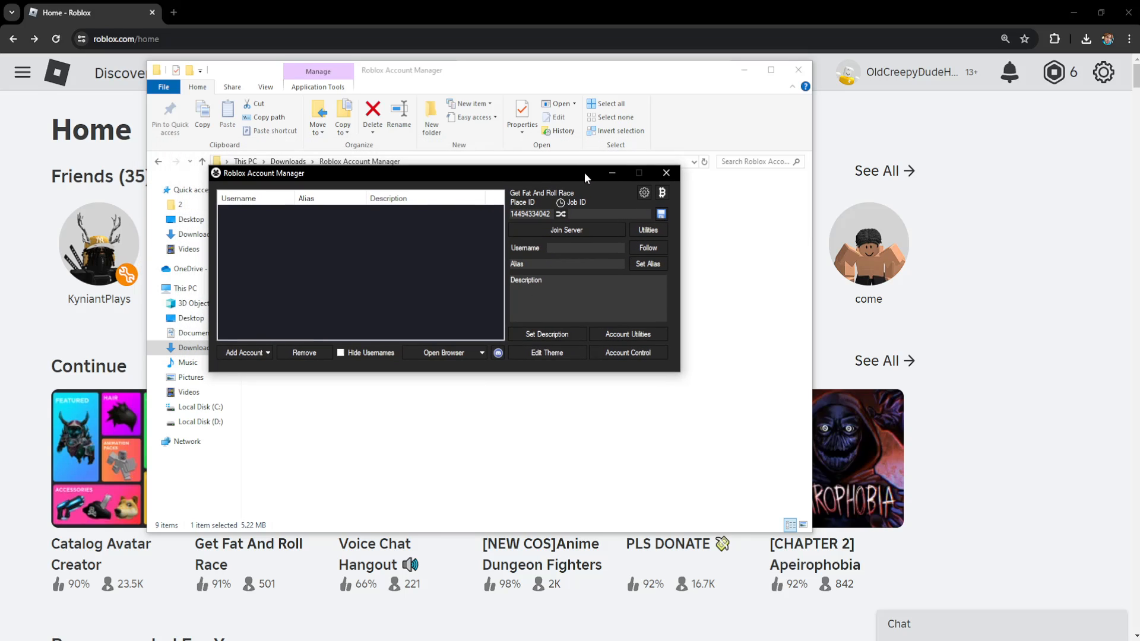
{"action": "mouse_move", "coordinate": [637, 199]}
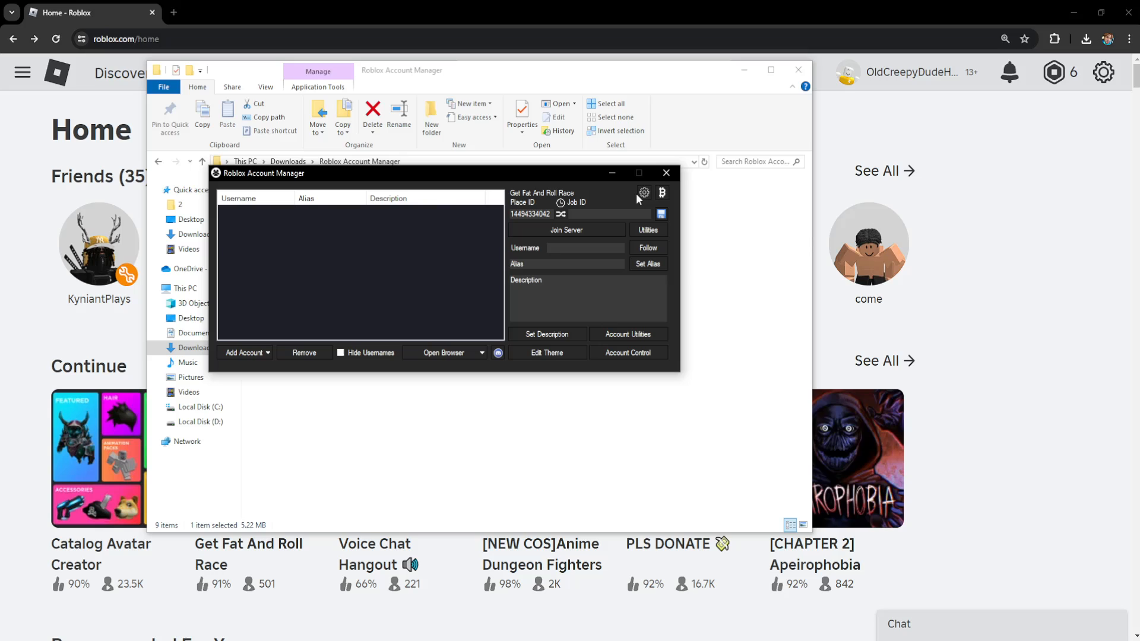
- Enable Multi Roblox and Auto Refresh Cookies in the app's General settings
{"action": "left_click", "coordinate": [642, 192]}
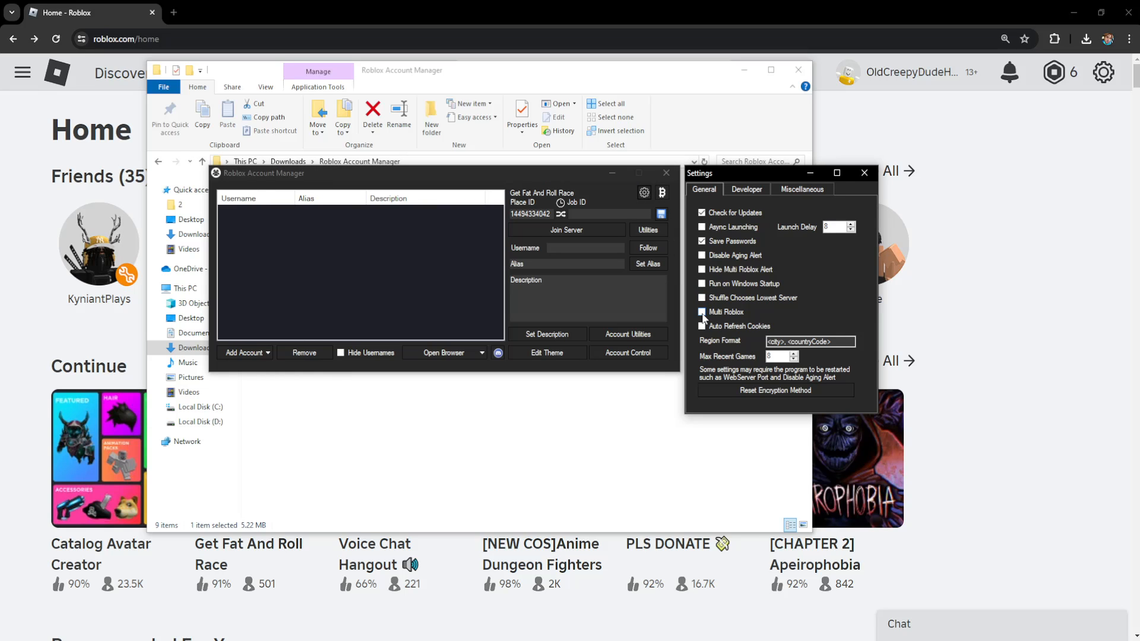
{"action": "left_click", "coordinate": [702, 312]}
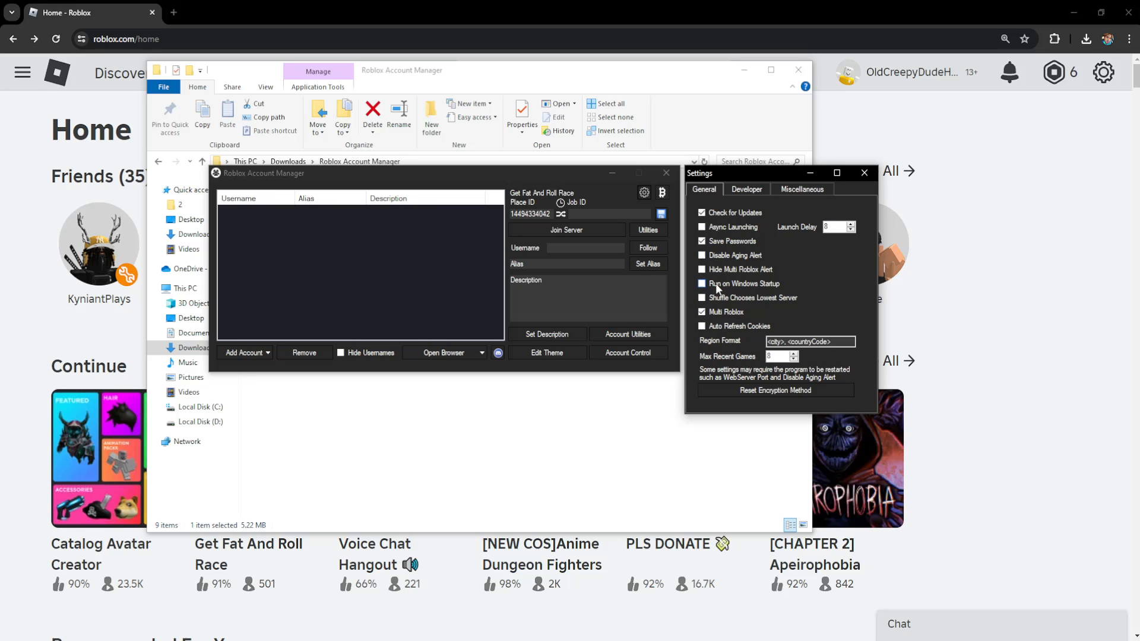
{"action": "left_click", "coordinate": [701, 284]}
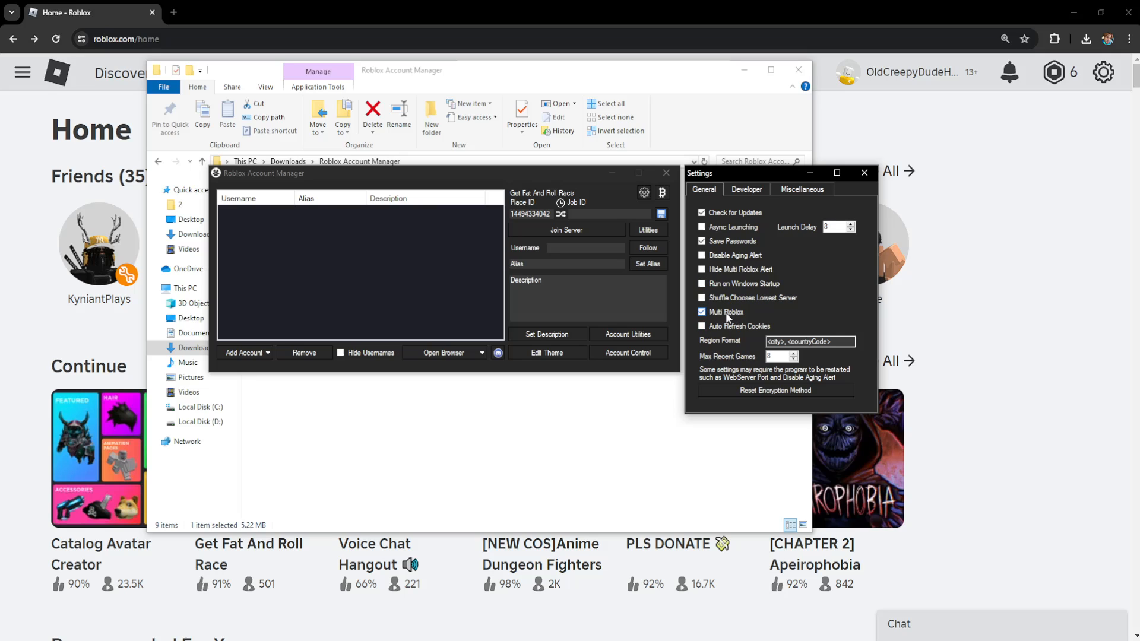
{"action": "left_click", "coordinate": [702, 326]}
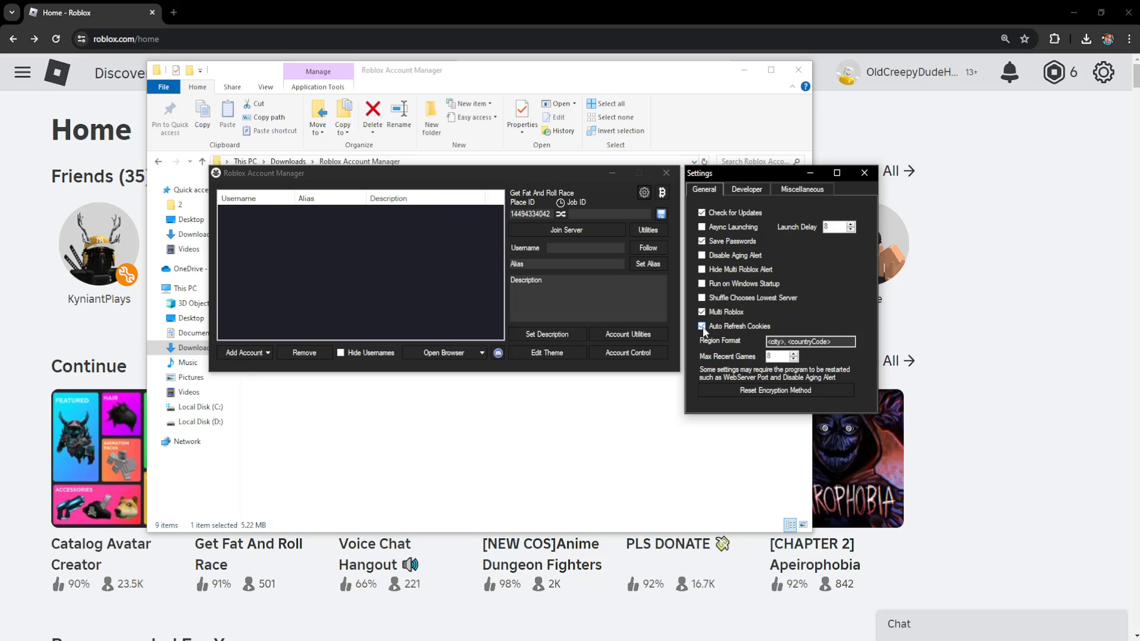
- Browse the Developer and Miscellaneous tabs, decline Force Update, then close Settings and the app
{"action": "left_click", "coordinate": [745, 189]}
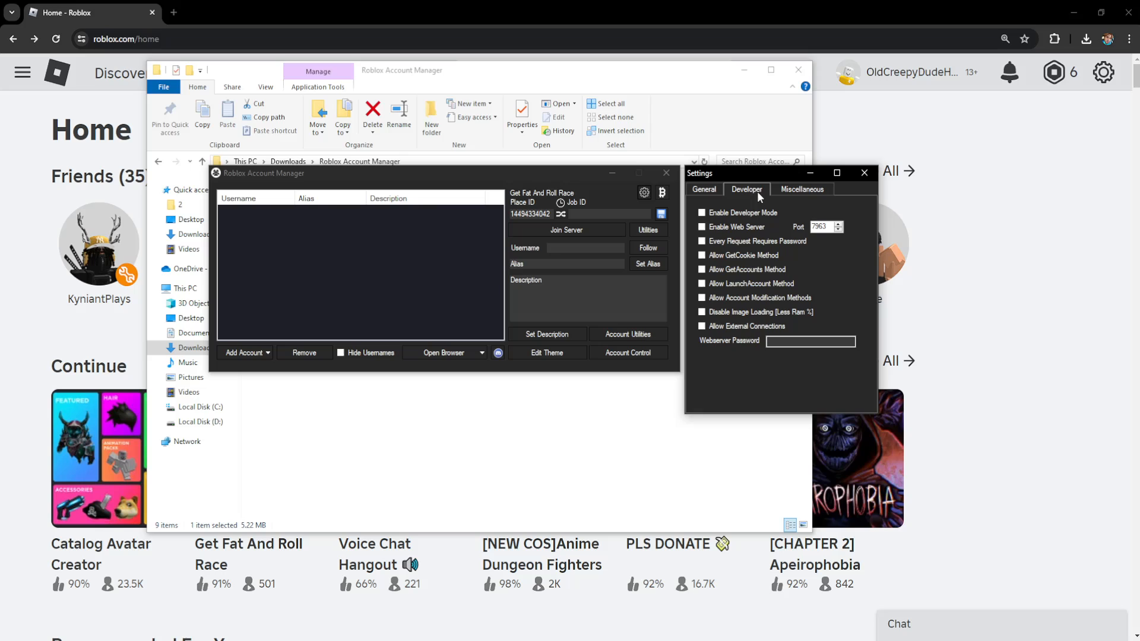
{"action": "left_click", "coordinate": [801, 189]}
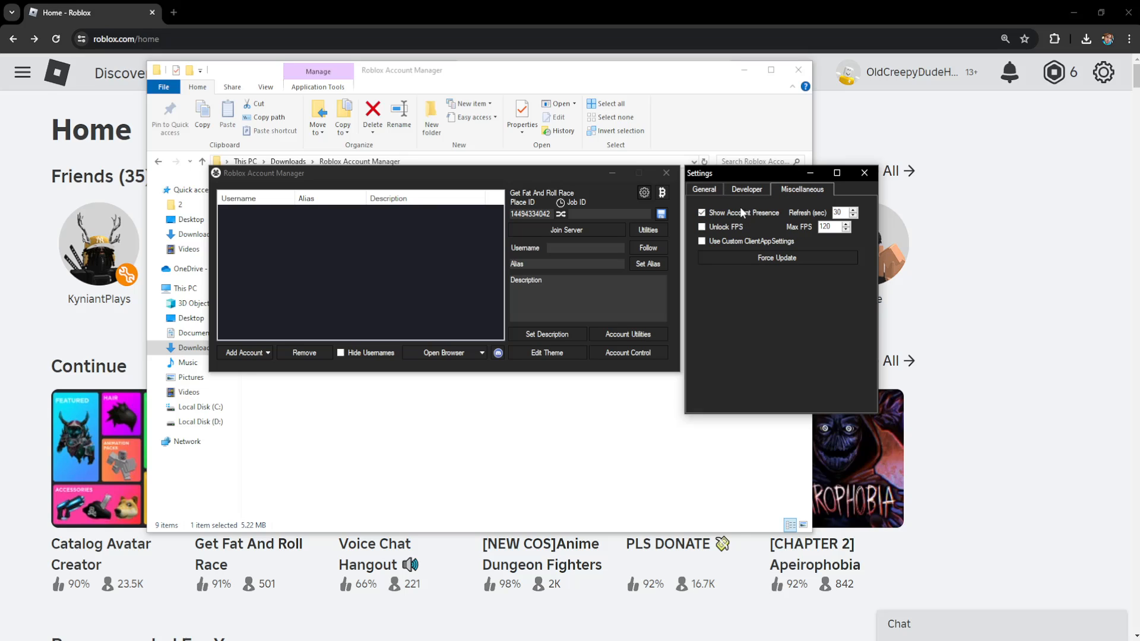
{"action": "mouse_move", "coordinate": [774, 197]}
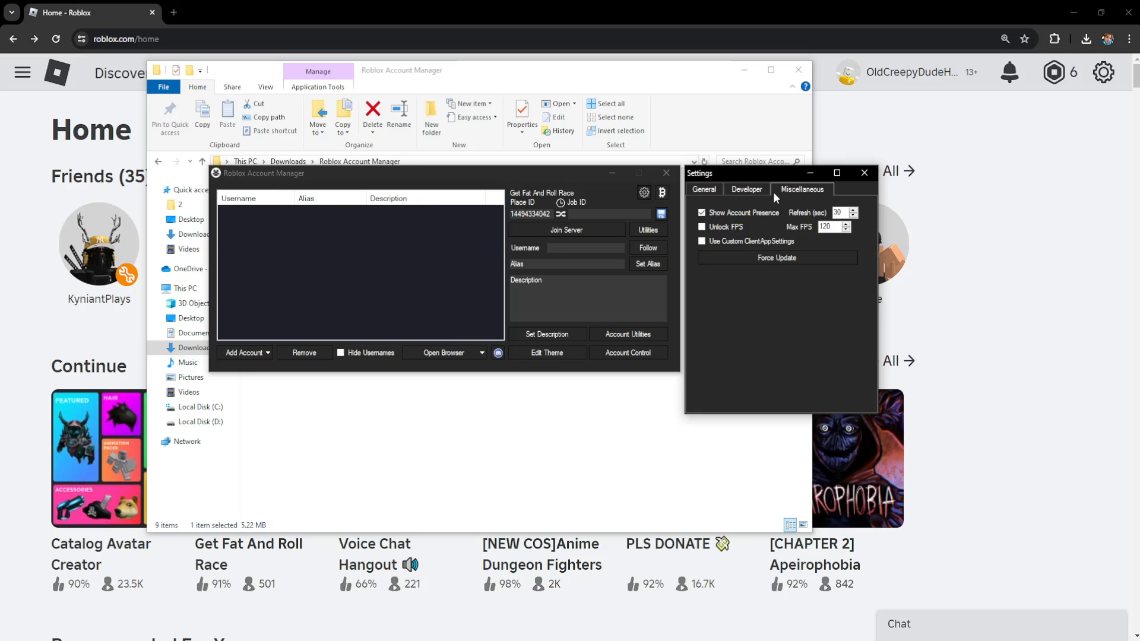
{"action": "mouse_move", "coordinate": [749, 266]}
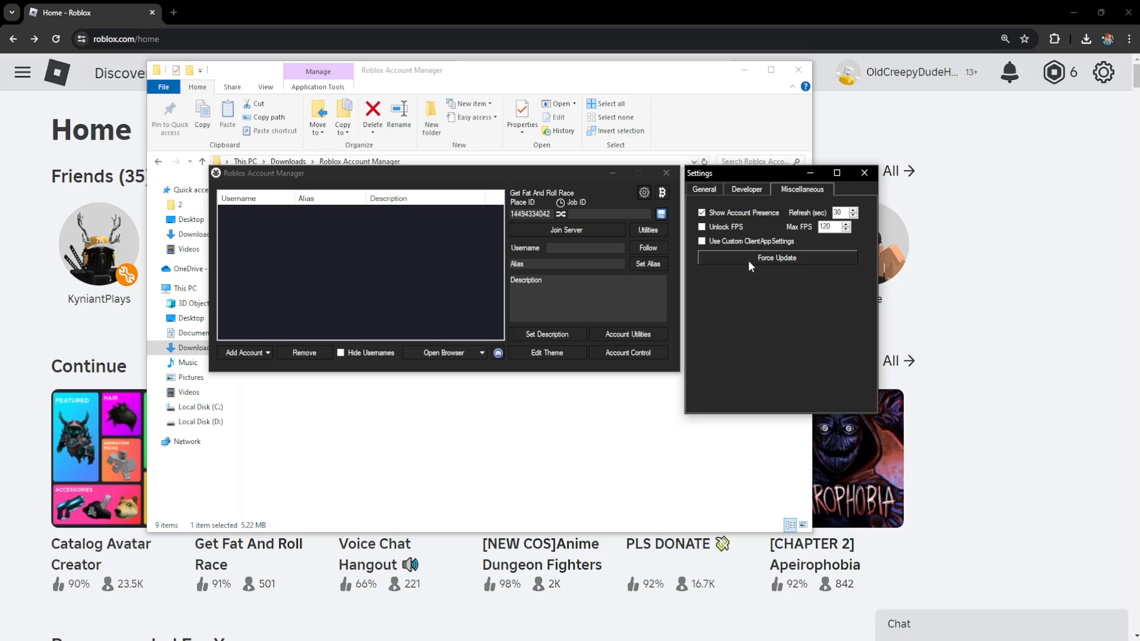
{"action": "left_click", "coordinate": [777, 257]}
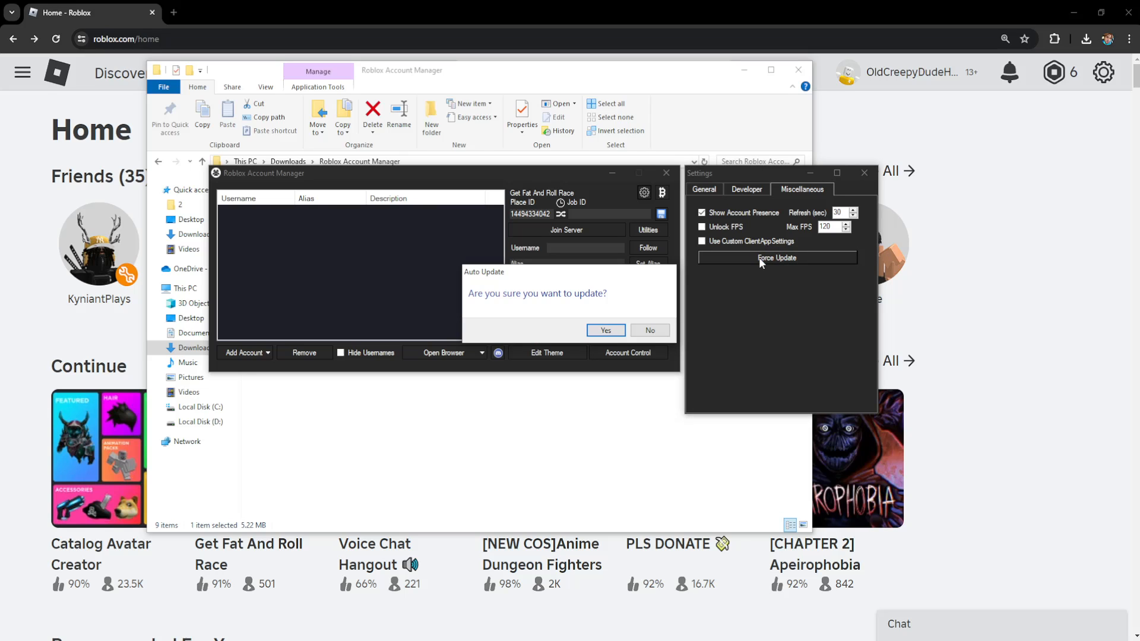
{"action": "mouse_move", "coordinate": [378, 204]}
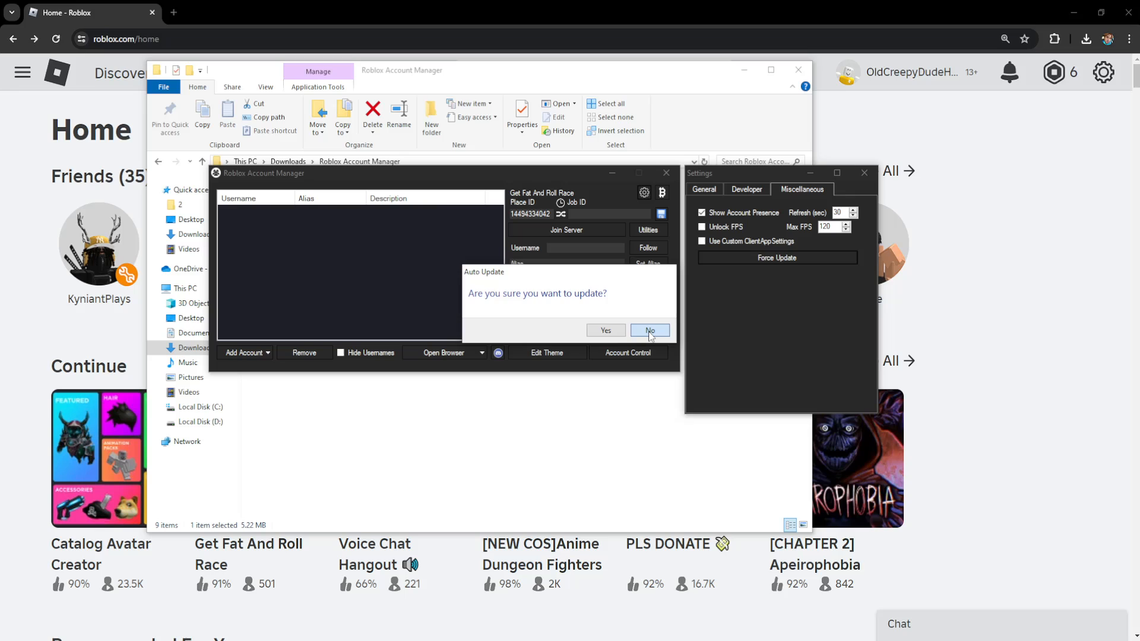
{"action": "left_click", "coordinate": [649, 330]}
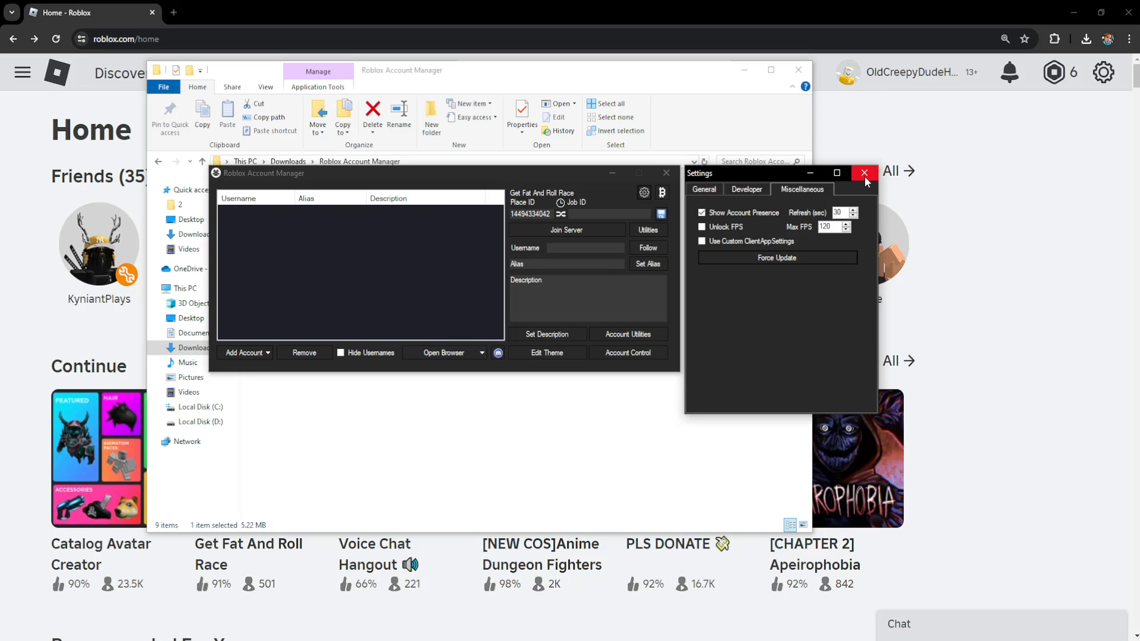
{"action": "left_click", "coordinate": [863, 173]}
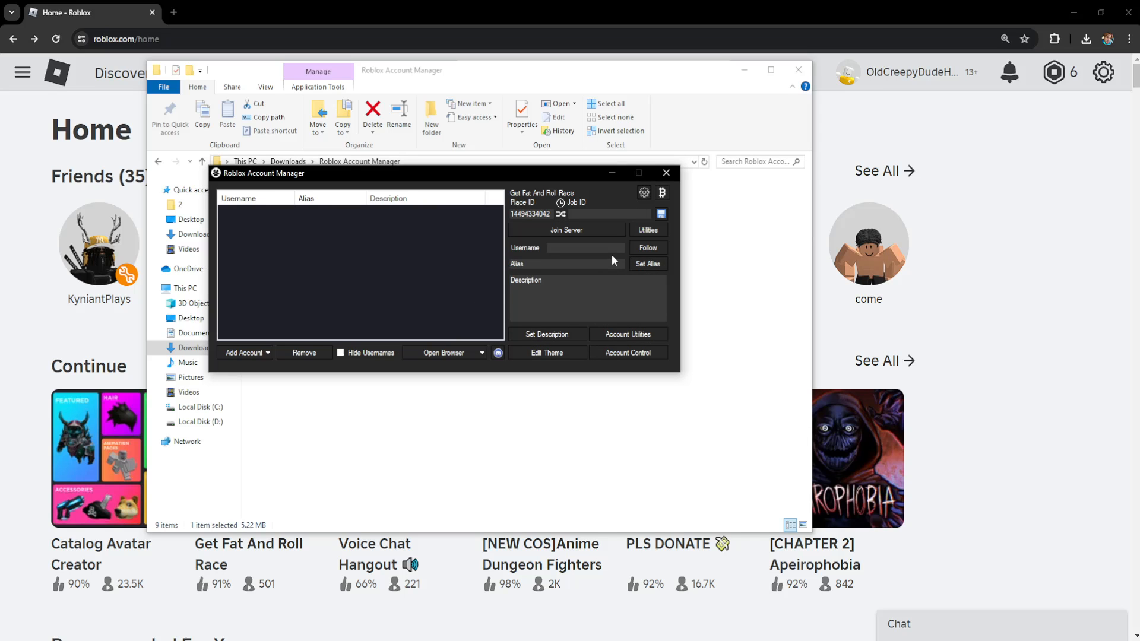
{"action": "mouse_move", "coordinate": [665, 174]}
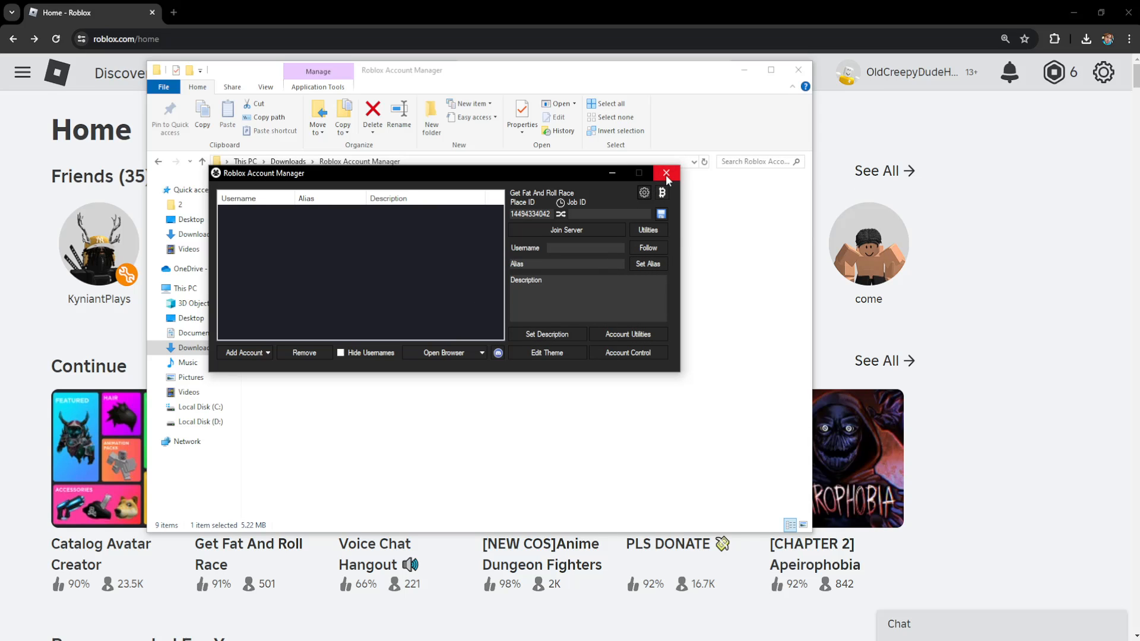
{"action": "left_click", "coordinate": [665, 173]}
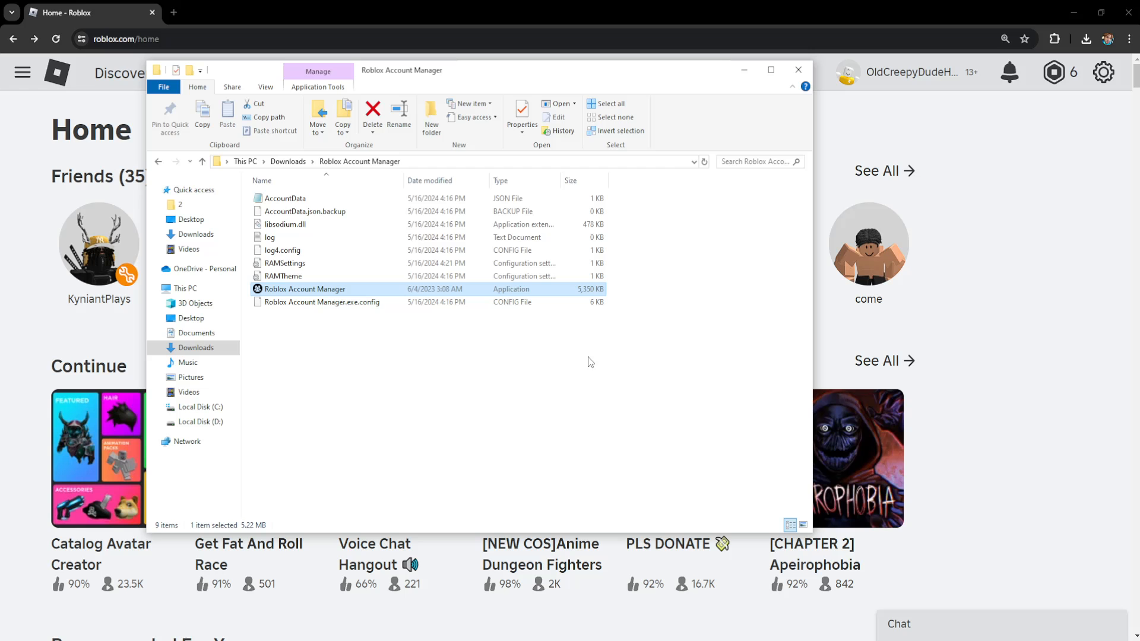